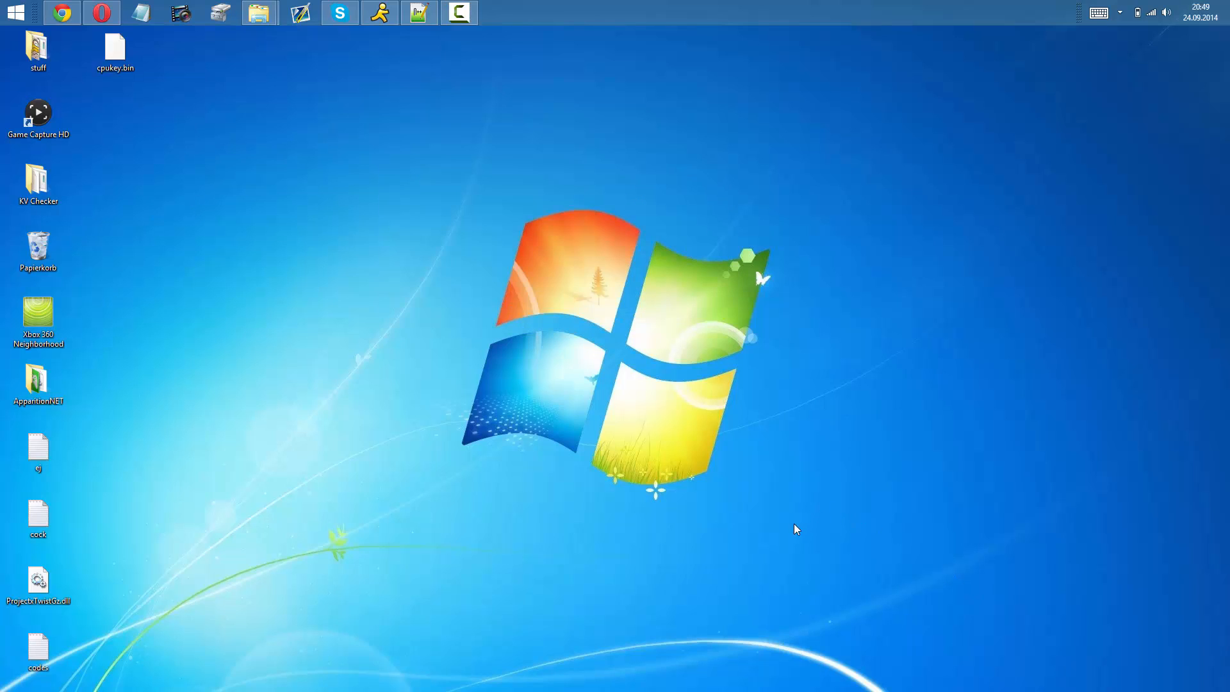
mouse_move(78, 206)
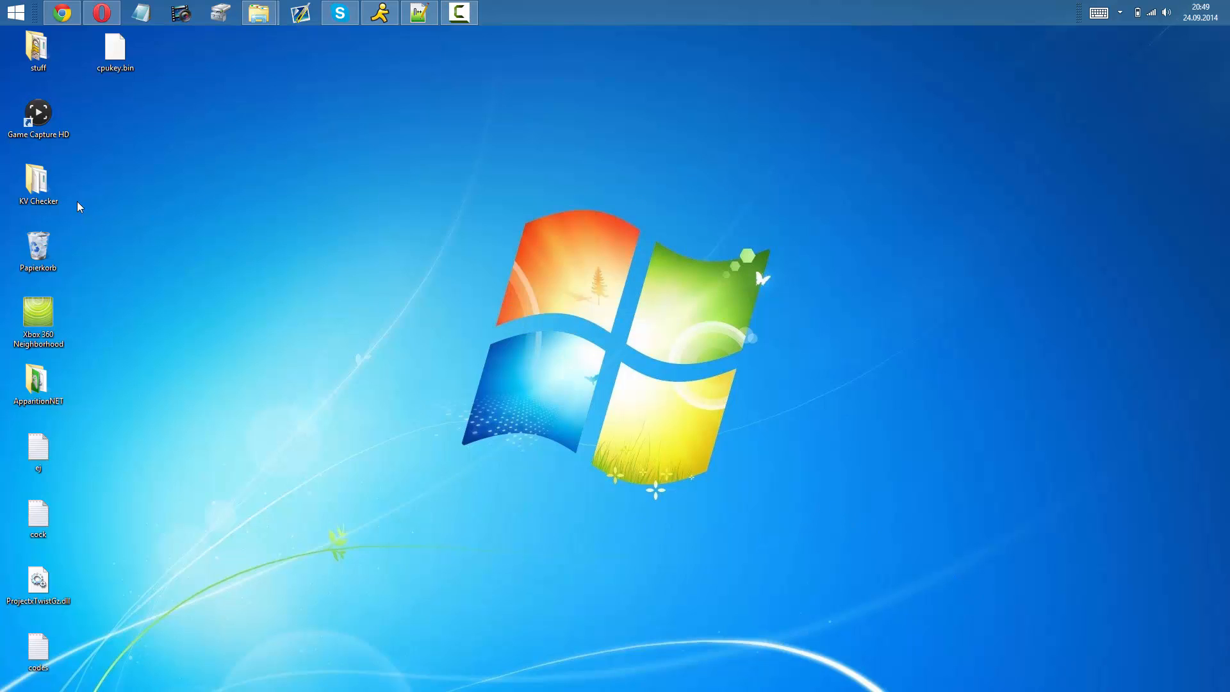
Browse from the KV Checker folder into the KVs folder holding the KV .bin files.
click(114, 48)
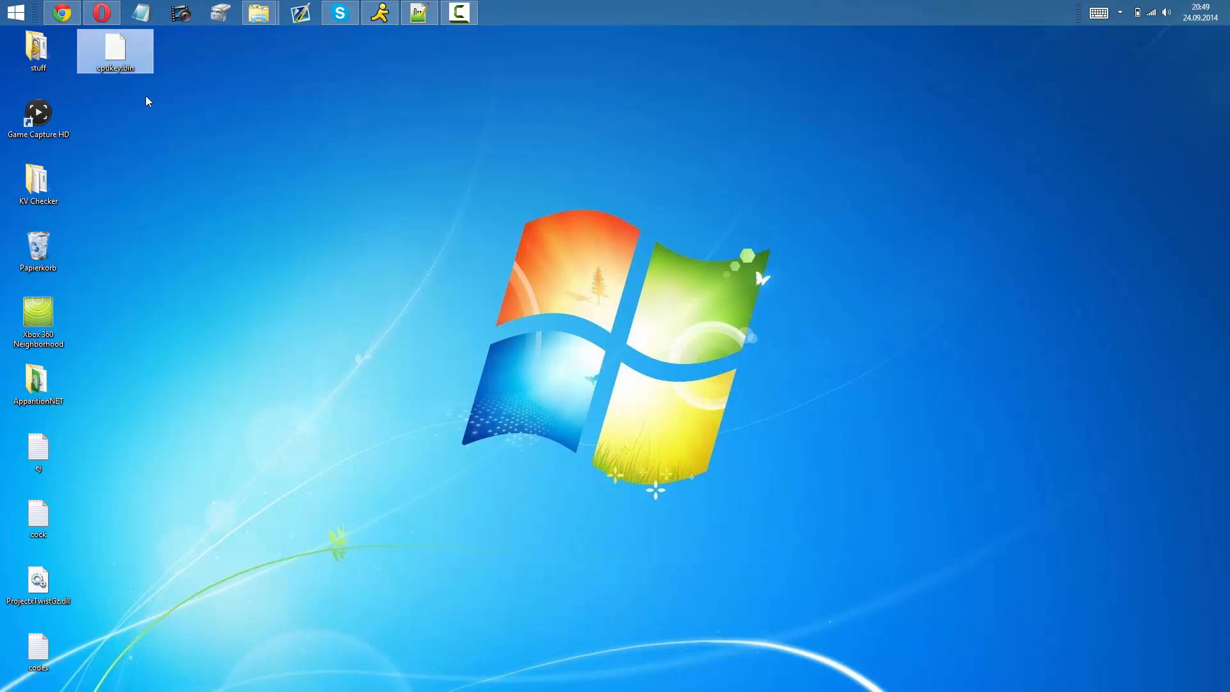
mouse_move(96, 501)
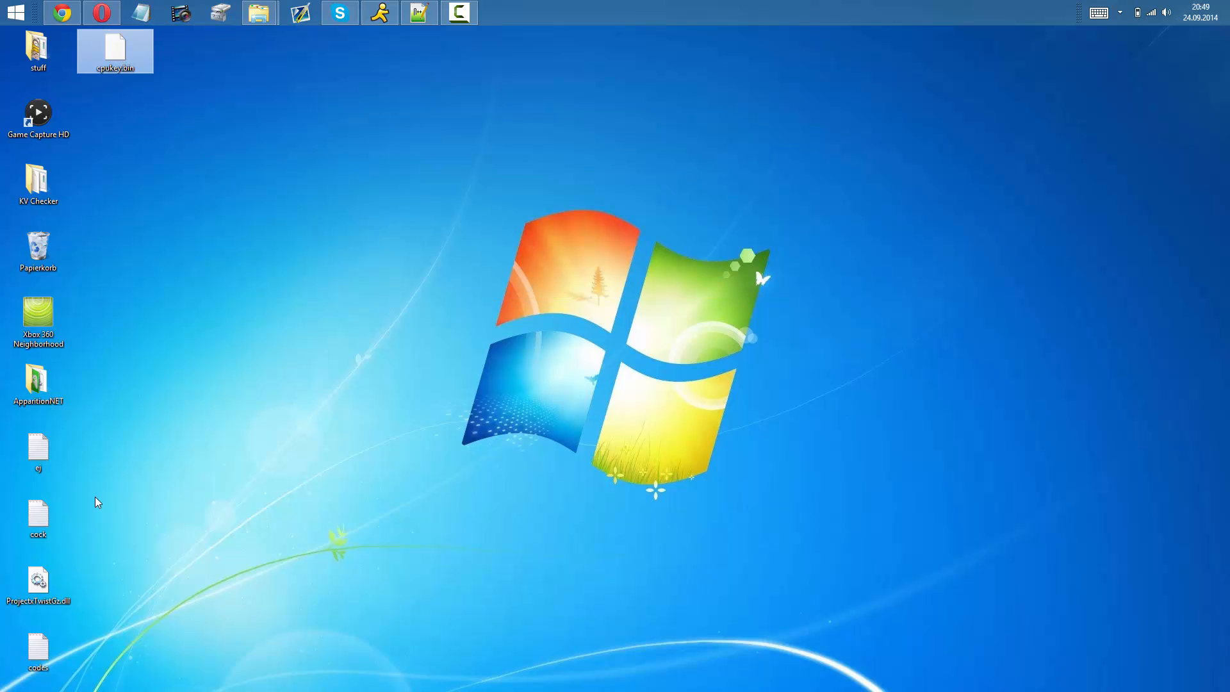
double_click(37, 180)
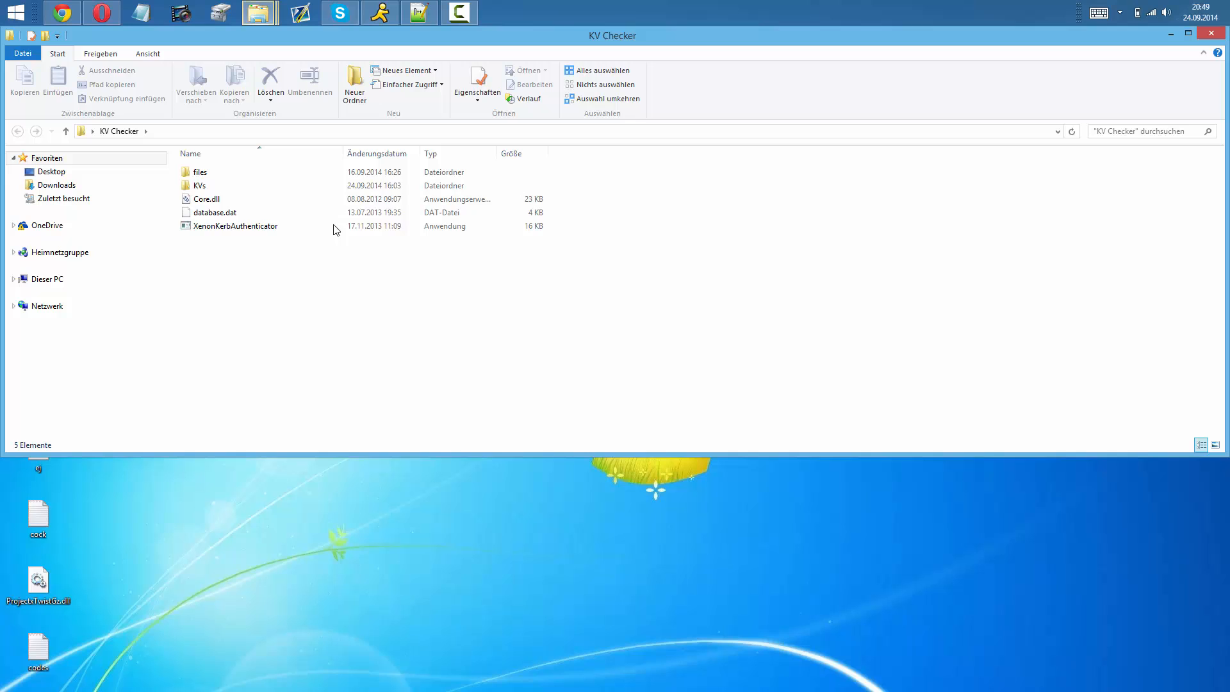
double_click(200, 185)
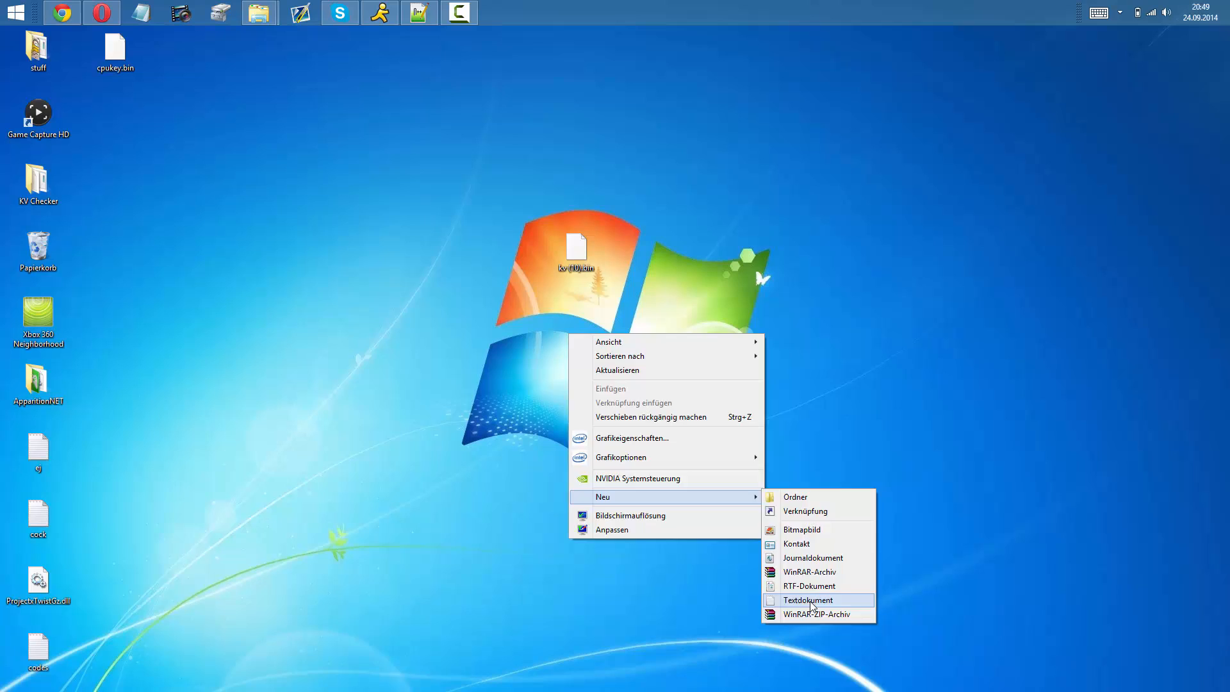
Create a new blank text document on the desktop for the CPU key.
click(809, 600)
text(CPUKey)
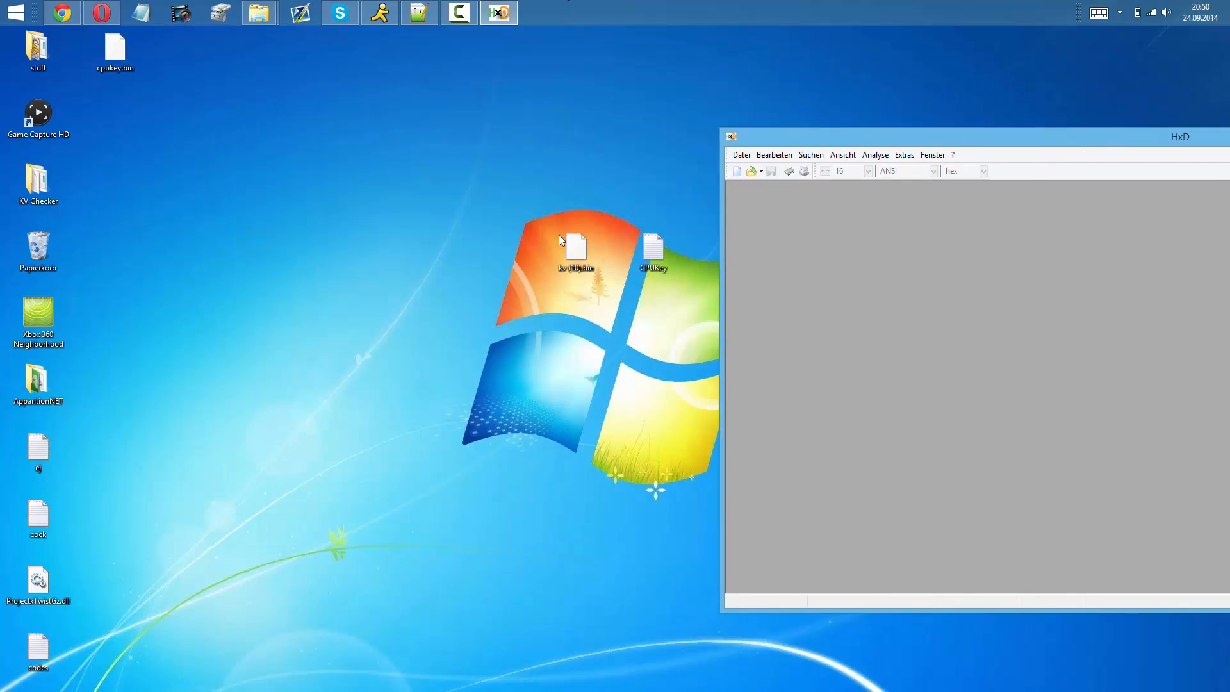
Load kv (10).bin into HxD to read the sixteen key bytes at offset 100.
double_click(577, 247)
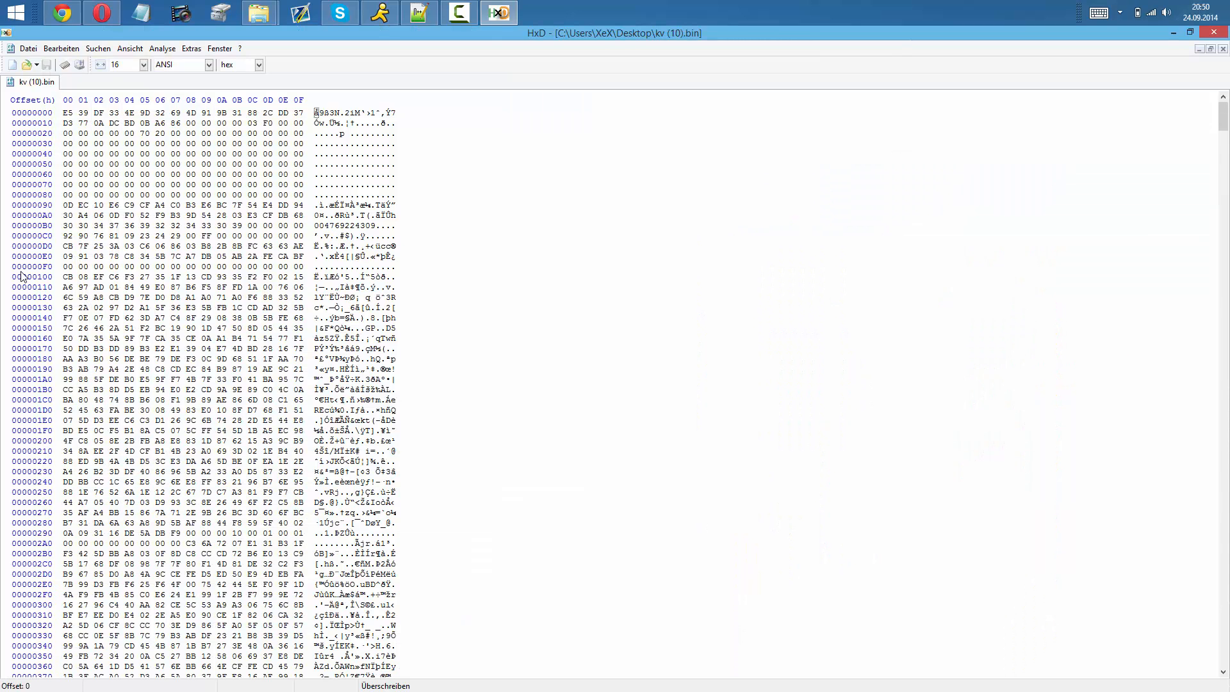
mouse_move(22, 260)
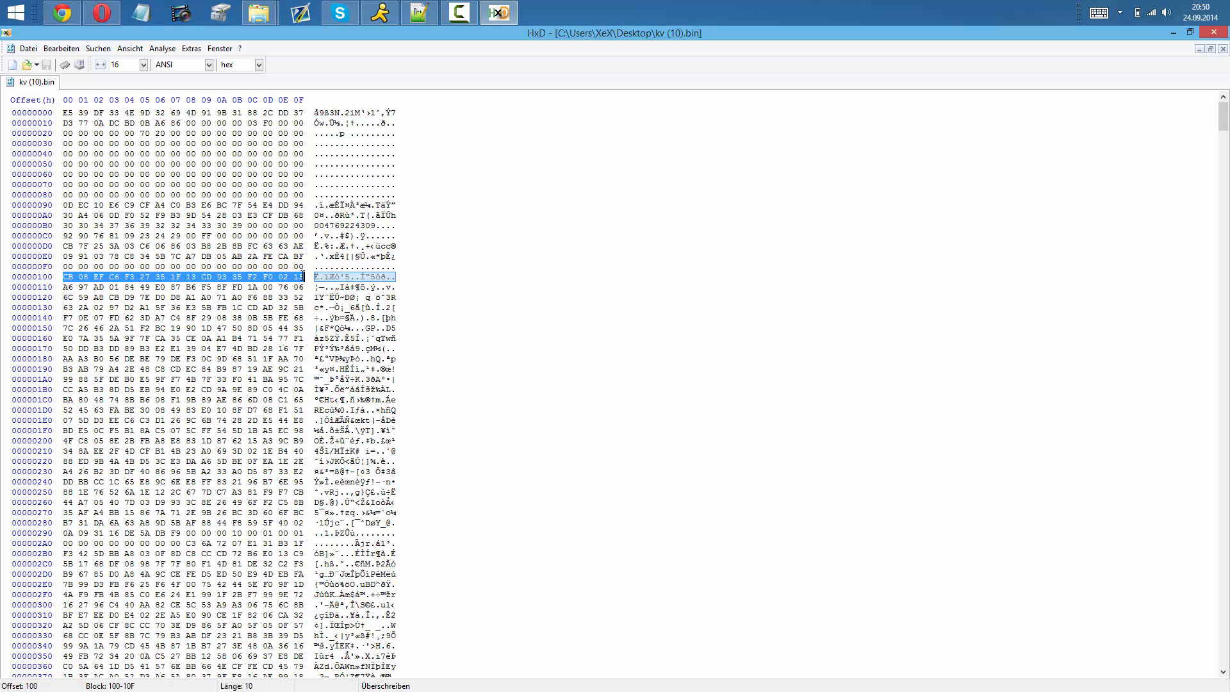
mouse_move(1020, 161)
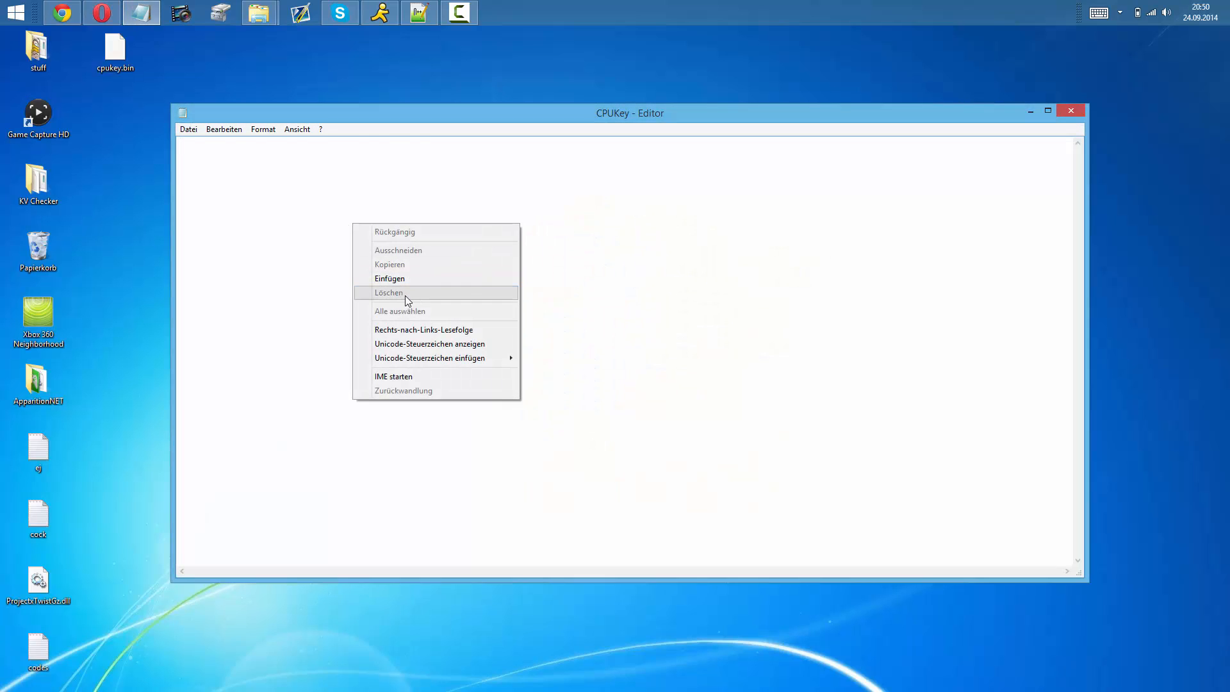
click(390, 278)
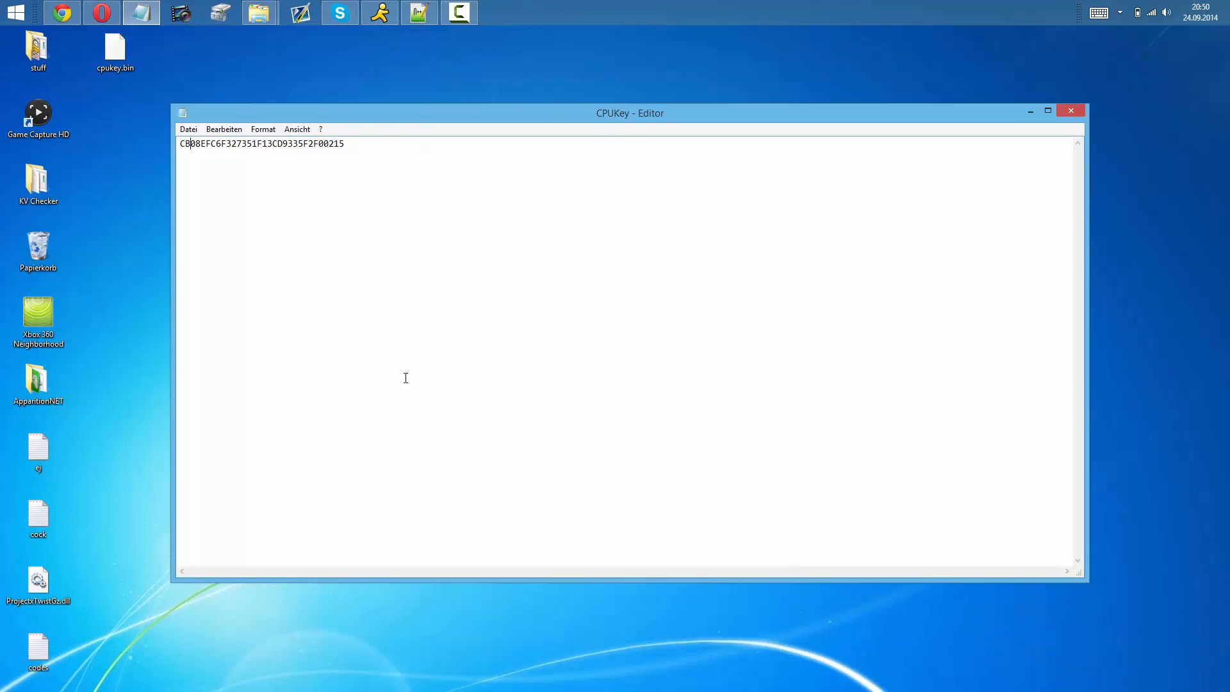
click(187, 128)
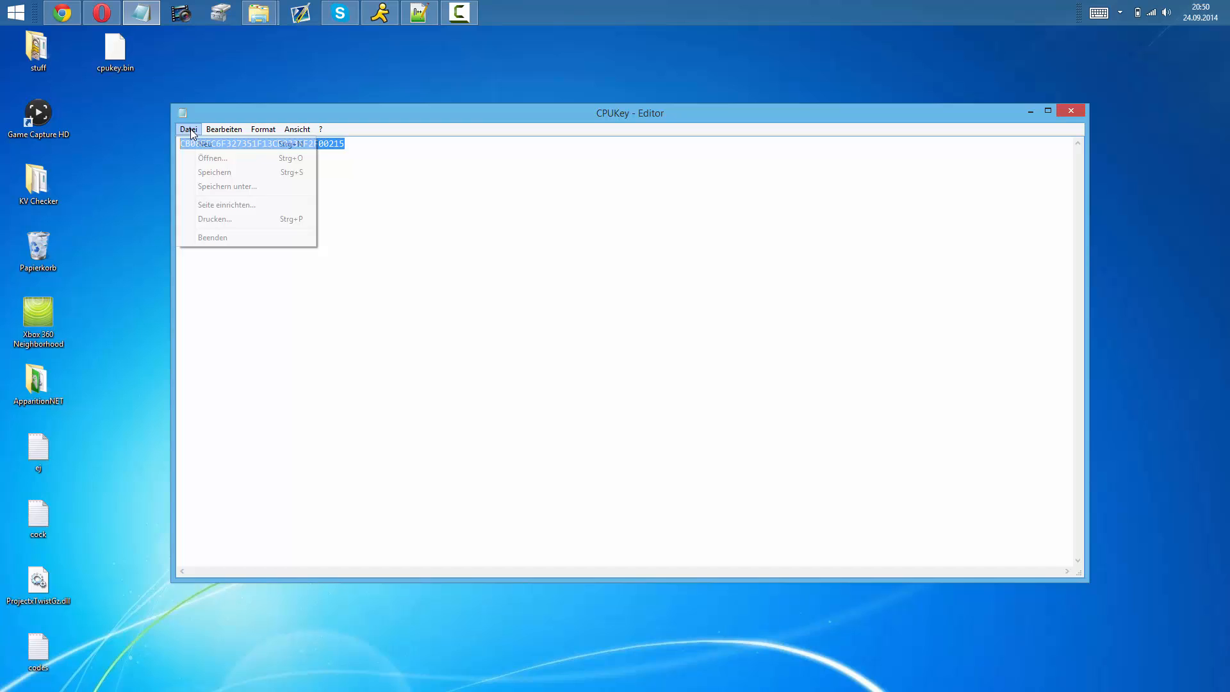
Save the document as cpukey.bin on the desktop, overwriting the old file, and close Notepad.
click(228, 186)
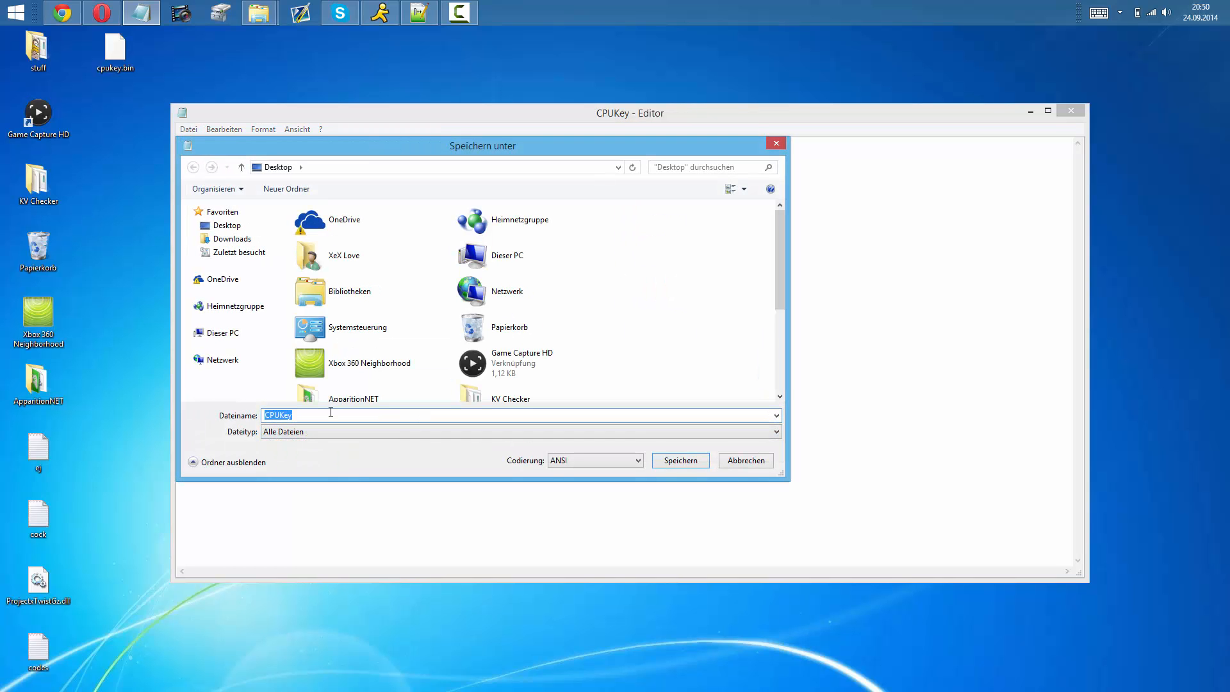
click(679, 460)
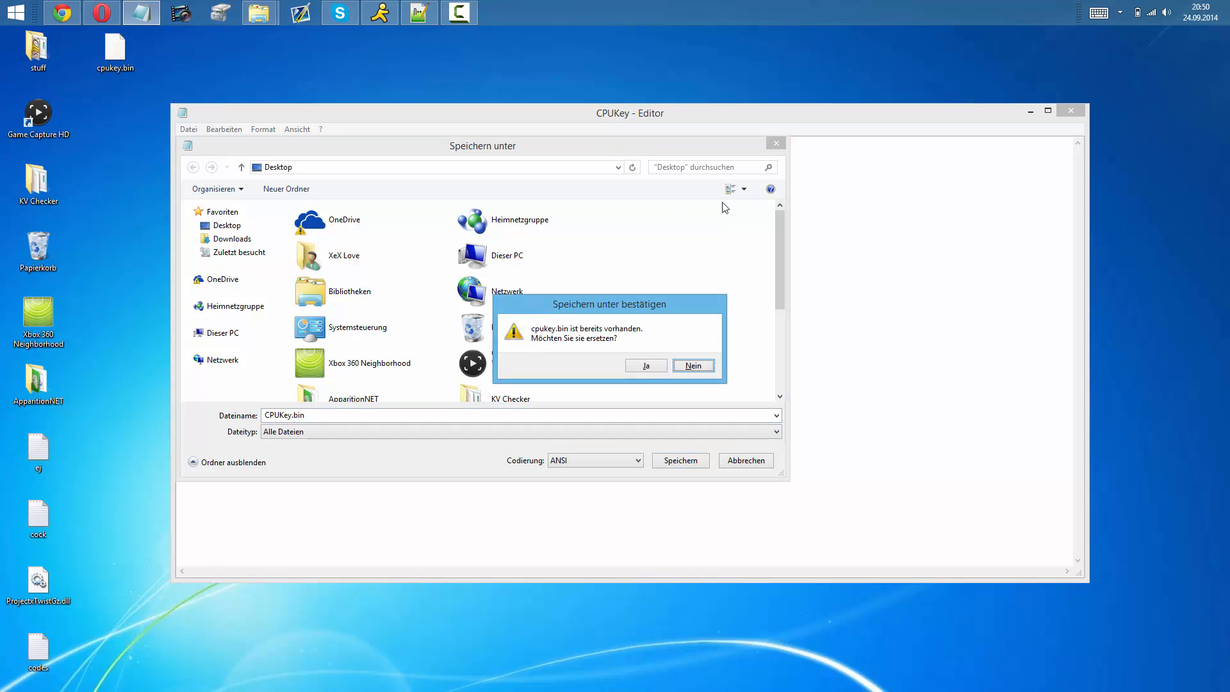
click(646, 365)
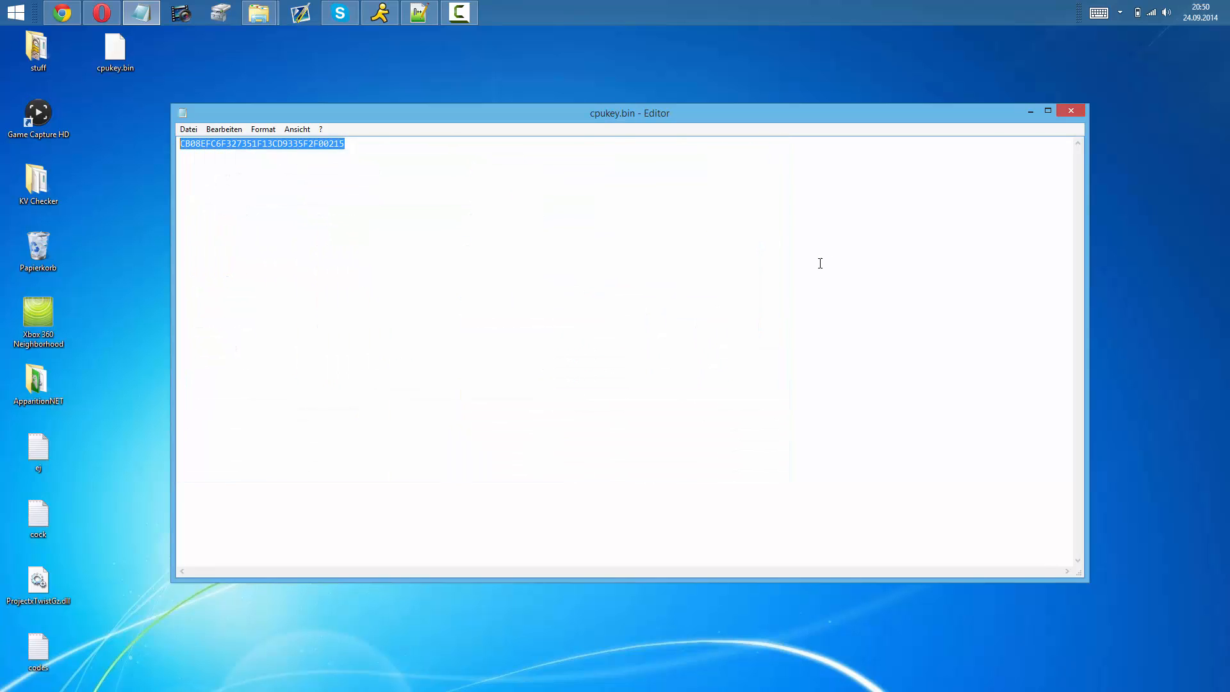
click(1070, 110)
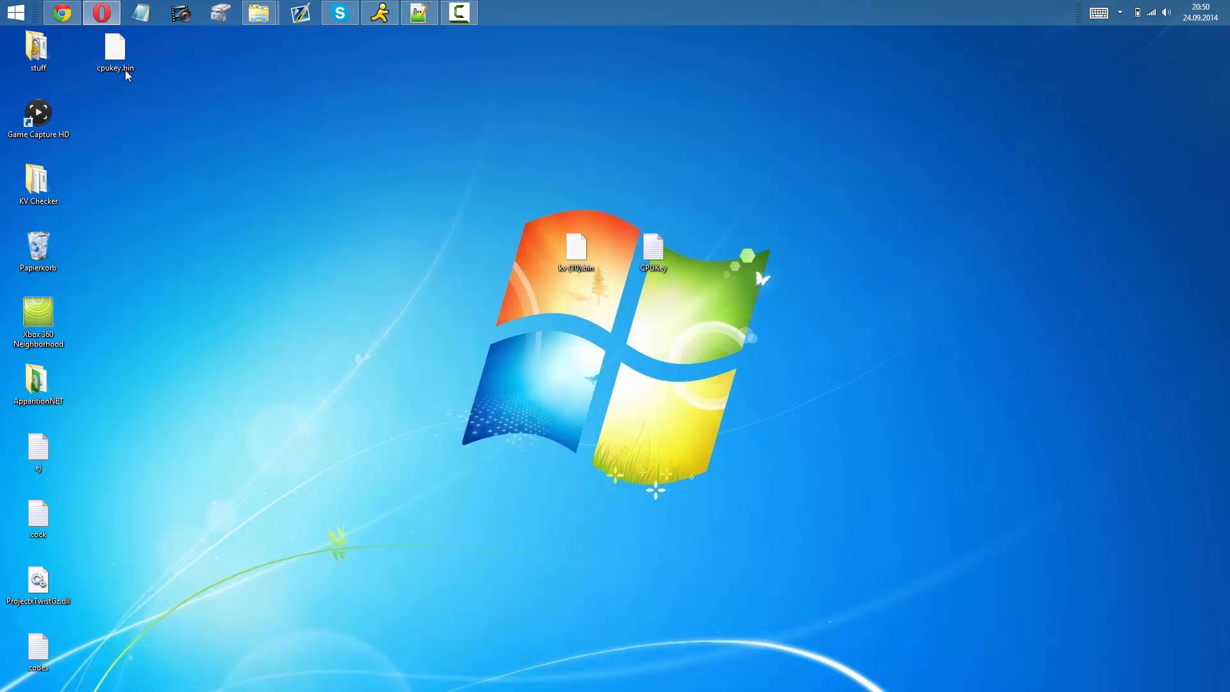
Drag cpukey.bin beside kv (10).bin and bring up the CPUKey text file's actions.
drag(116, 43, 501, 247)
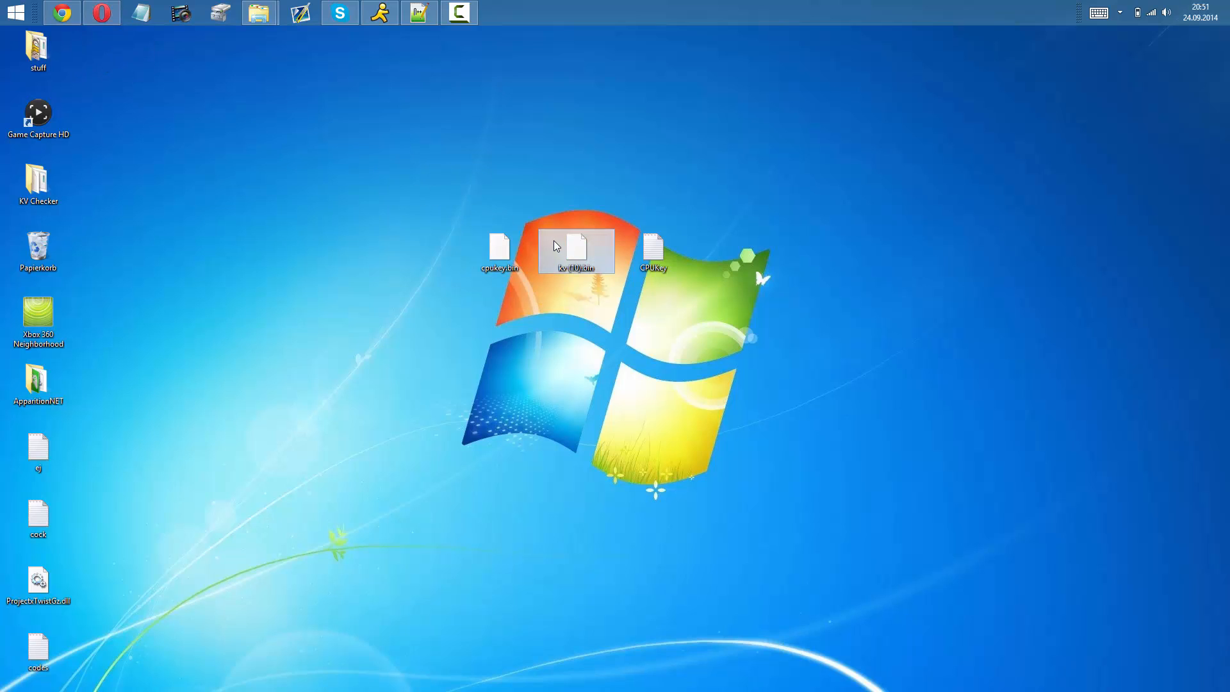
right_click(654, 251)
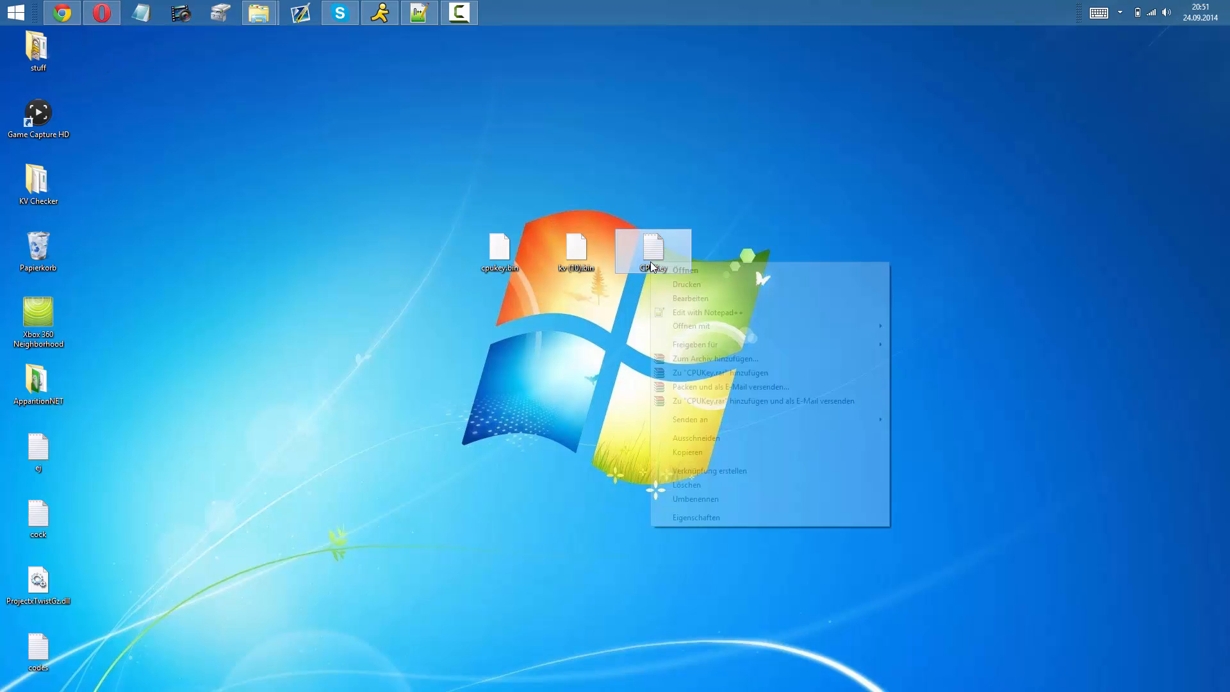